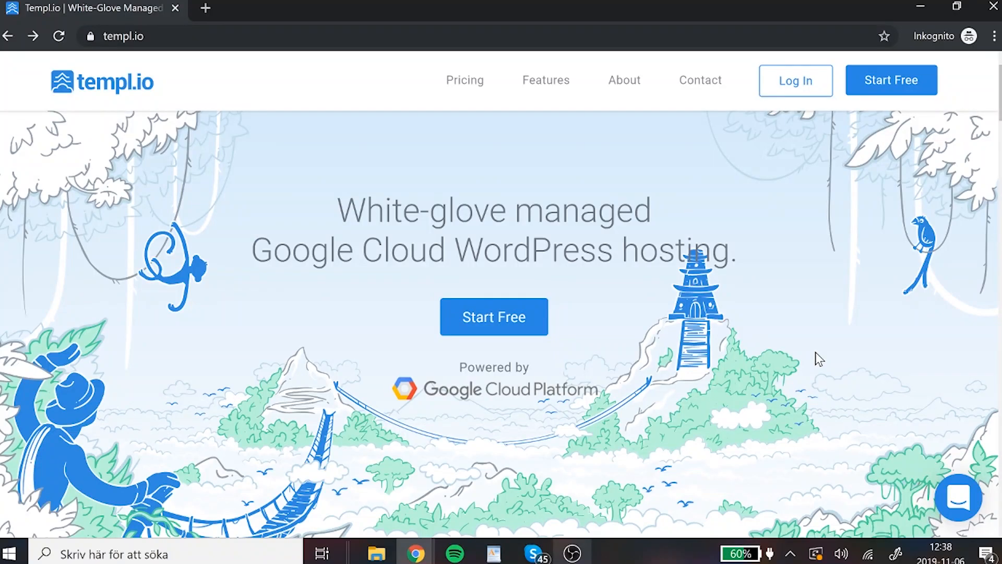
{"action": "mouse_move", "coordinate": [637, 373]}
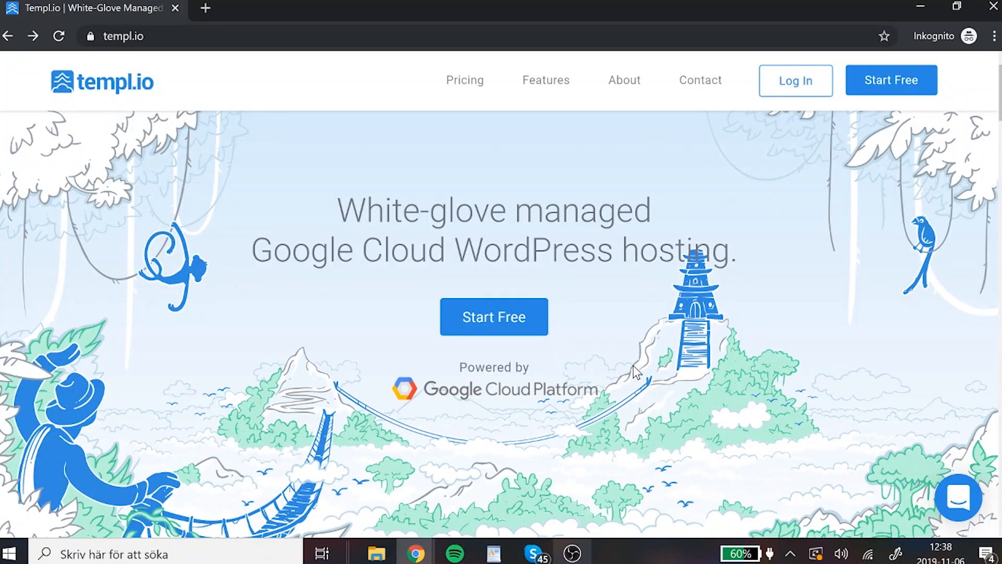
{"action": "mouse_move", "coordinate": [673, 385]}
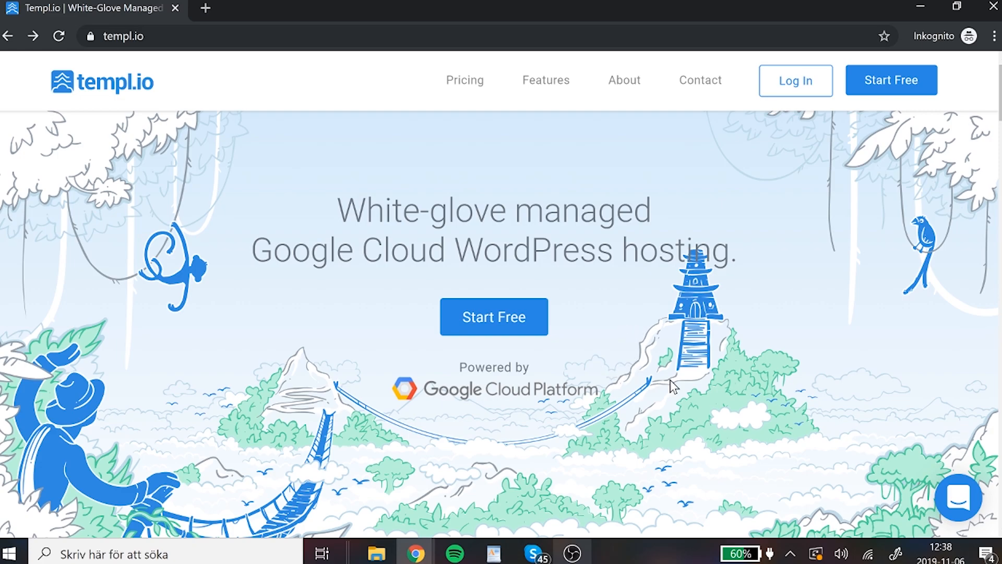
{"action": "mouse_move", "coordinate": [431, 374]}
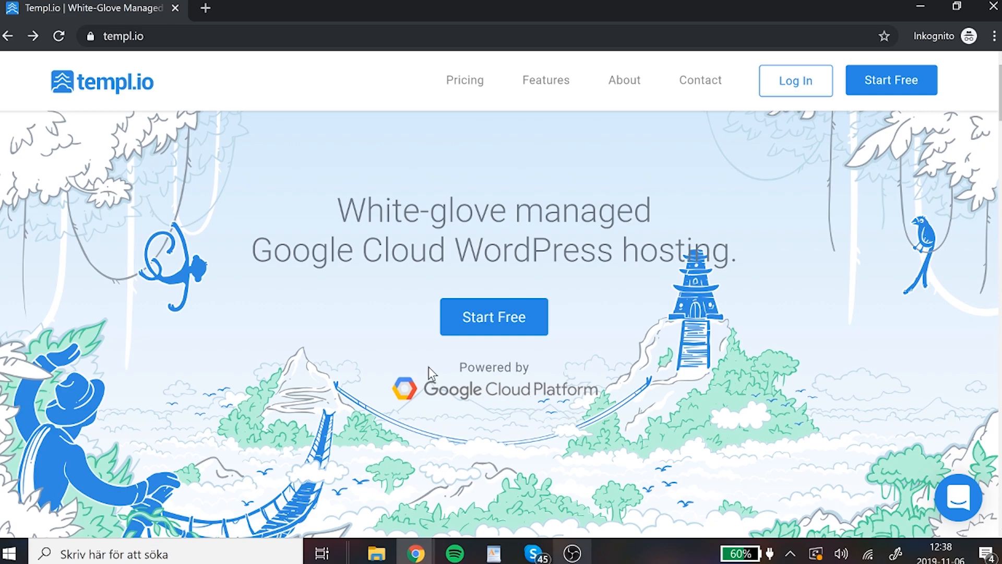
{"action": "mouse_move", "coordinate": [494, 409]}
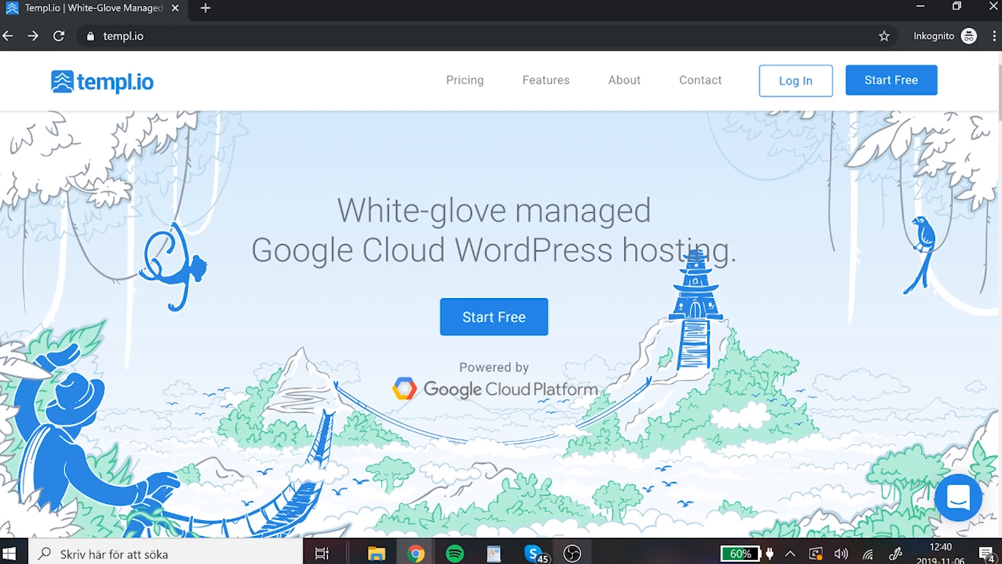
{"action": "mouse_move", "coordinate": [622, 286]}
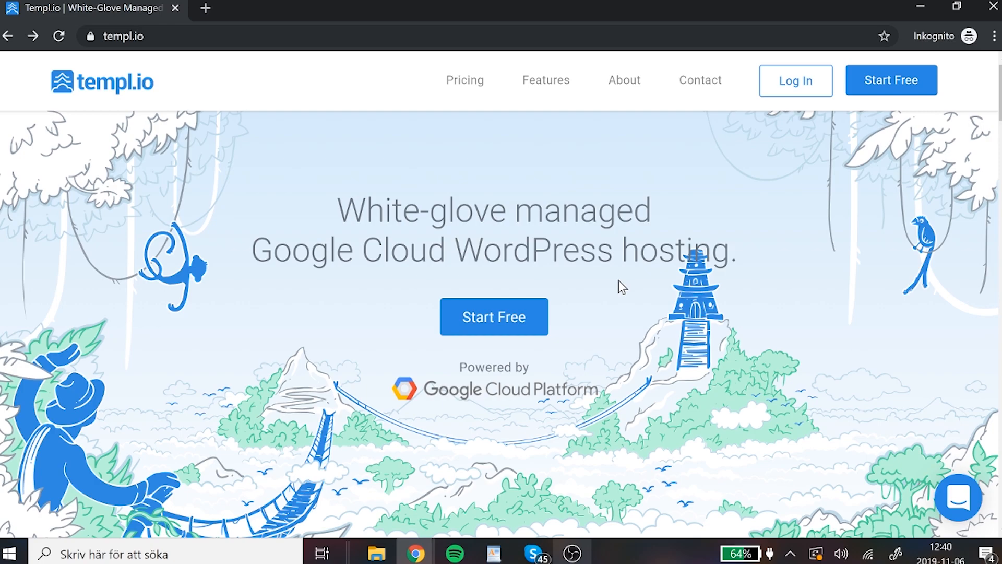
{"action": "mouse_move", "coordinate": [594, 289]}
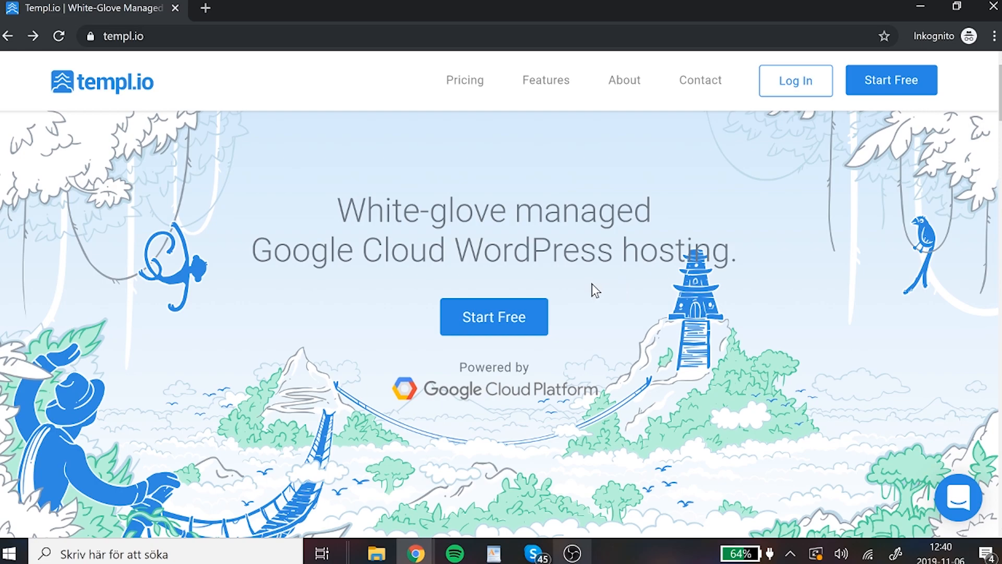
{"action": "mouse_move", "coordinate": [579, 352]}
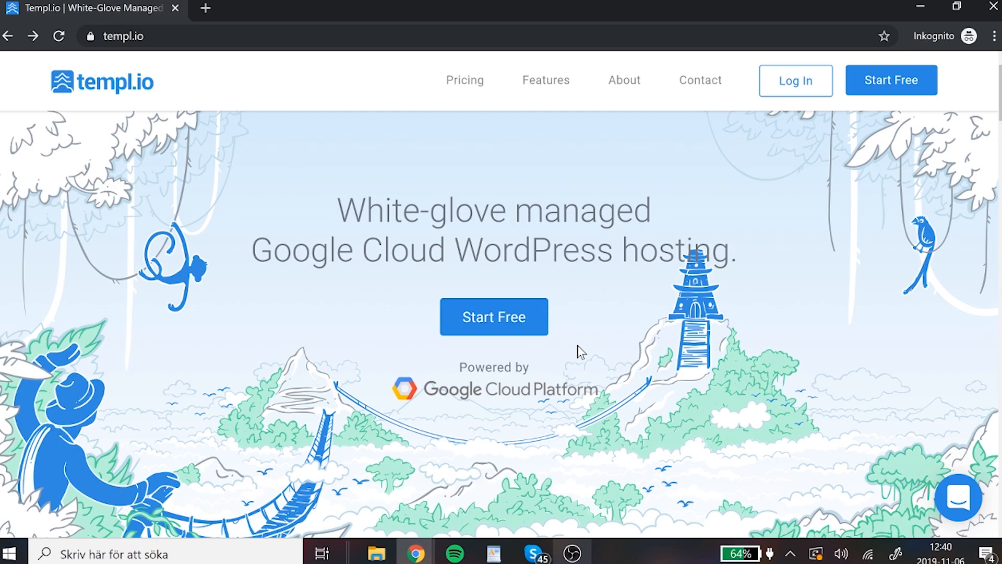
{"action": "mouse_move", "coordinate": [494, 317]}
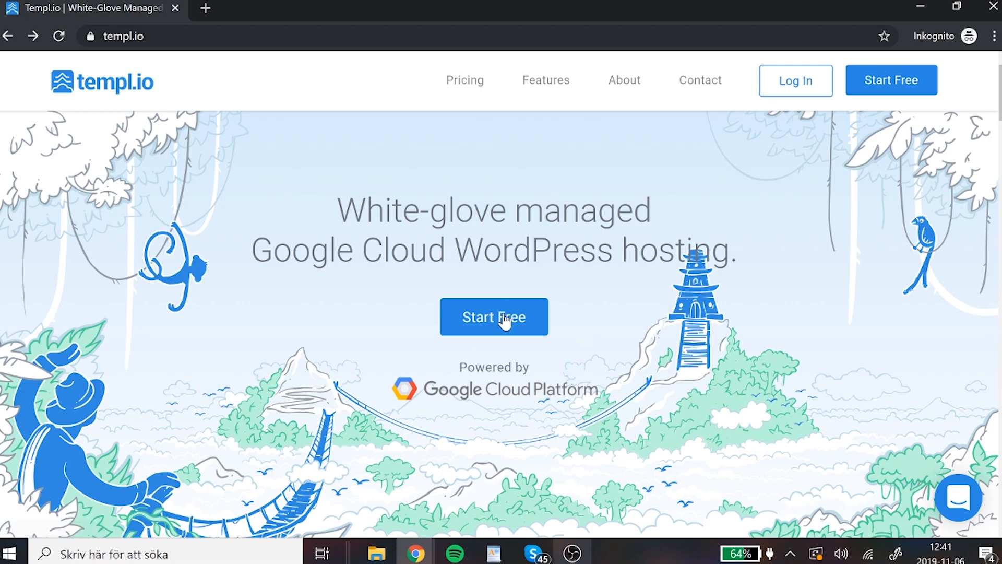
View the Small, Medium and Large plan cards at 29, 79 and 149 USD per month.
{"action": "left_click", "coordinate": [494, 318]}
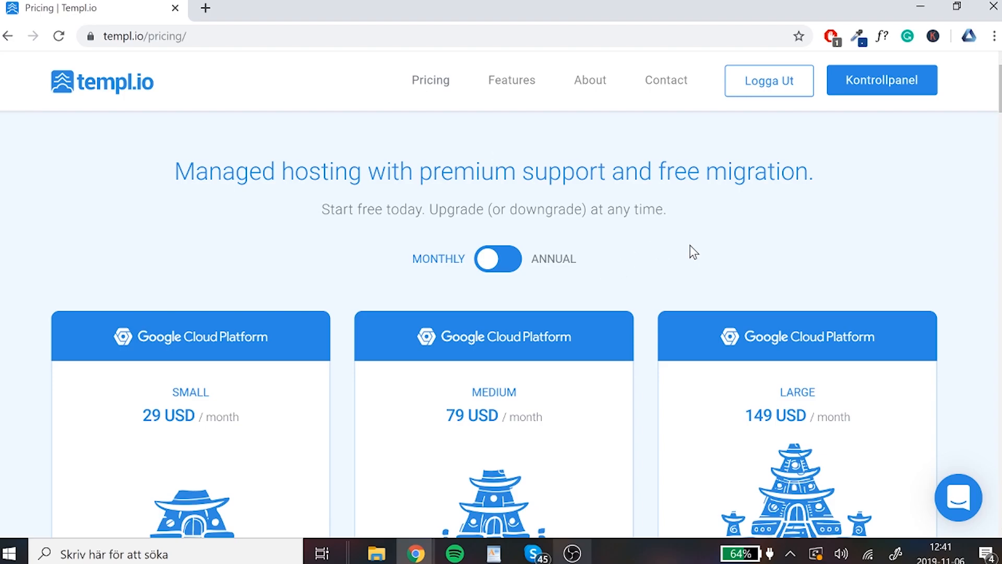
{"action": "mouse_move", "coordinate": [990, 243]}
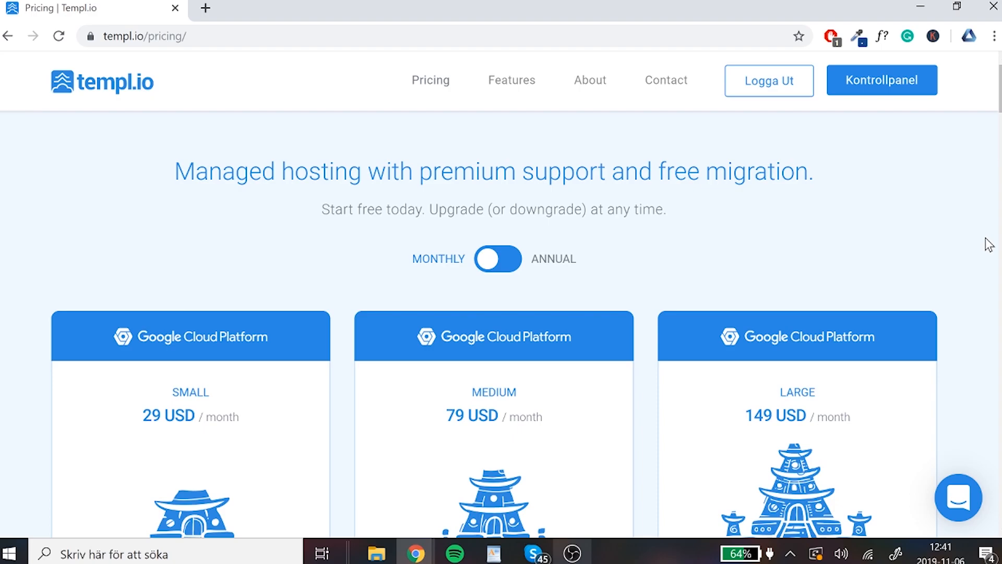
{"action": "scroll", "scroll_direction": "down", "scroll_amount": 3}
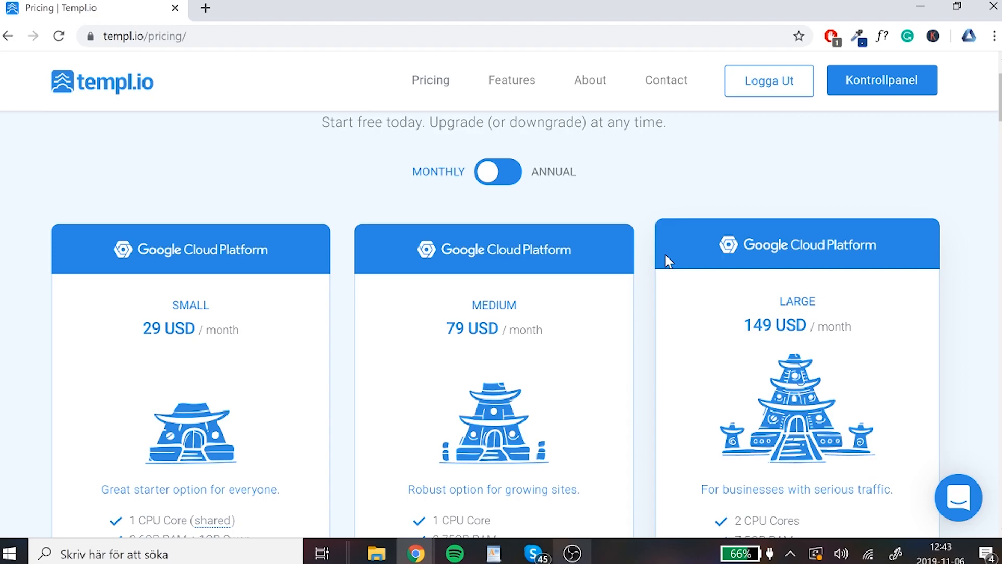
{"action": "mouse_move", "coordinate": [662, 210]}
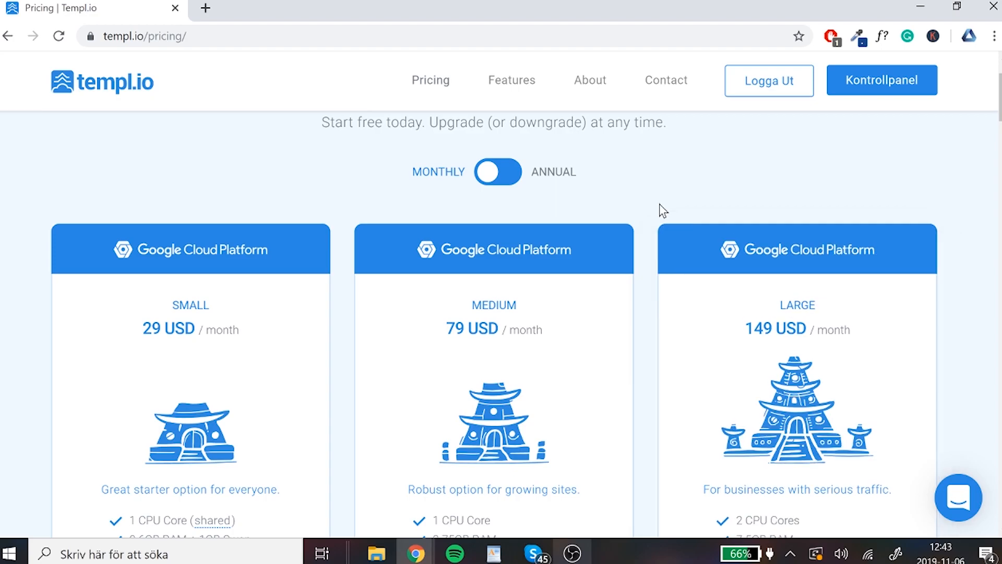
{"action": "scroll", "scroll_direction": "down", "scroll_amount": 3}
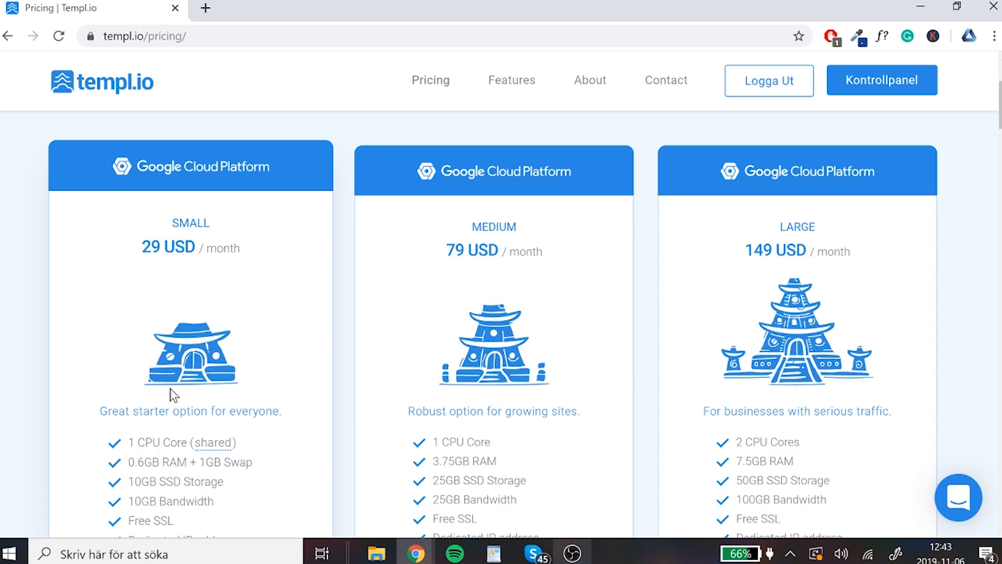
{"action": "scroll", "scroll_direction": "down", "scroll_amount": 3}
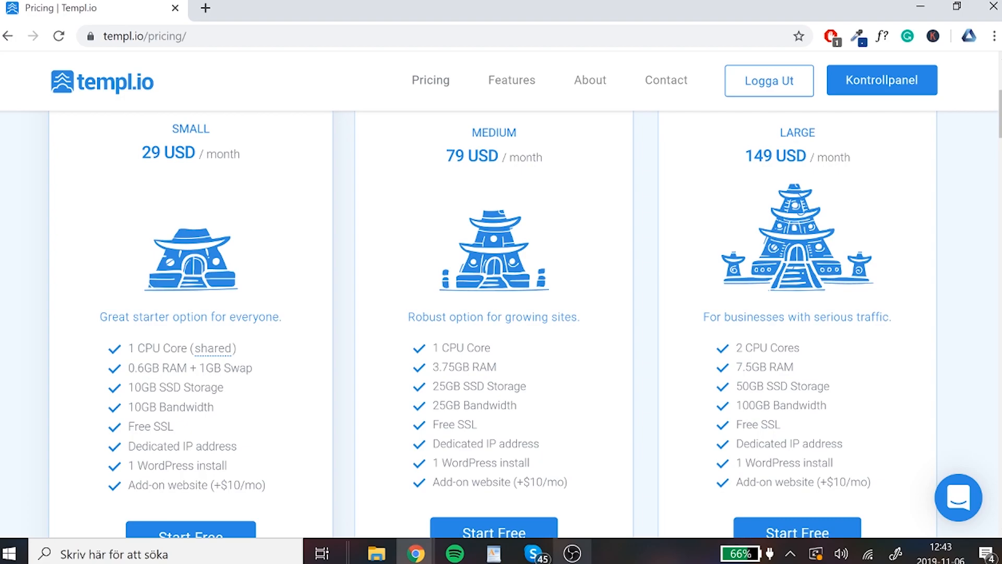
{"action": "scroll", "scroll_direction": "down", "scroll_amount": 3}
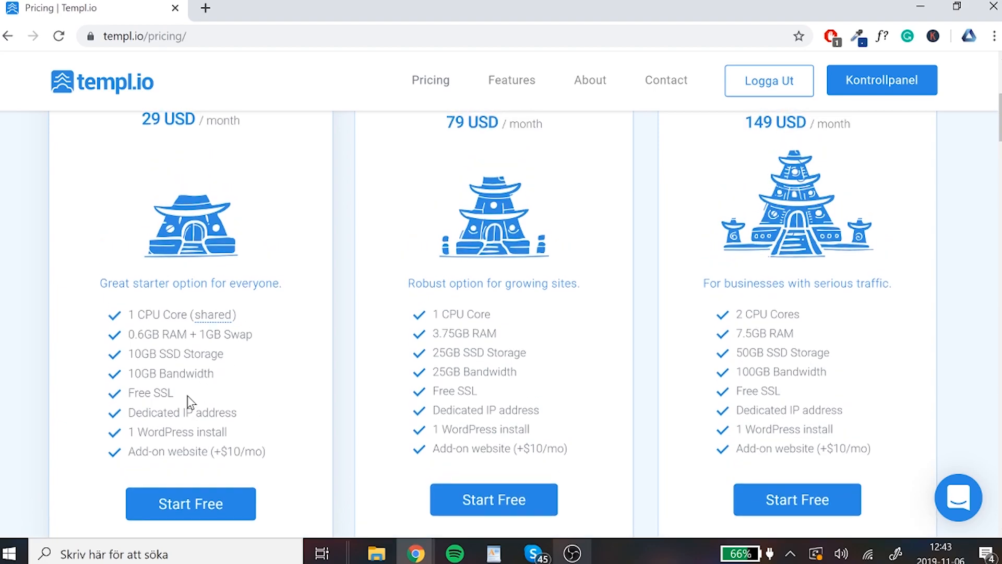
{"action": "mouse_move", "coordinate": [211, 361]}
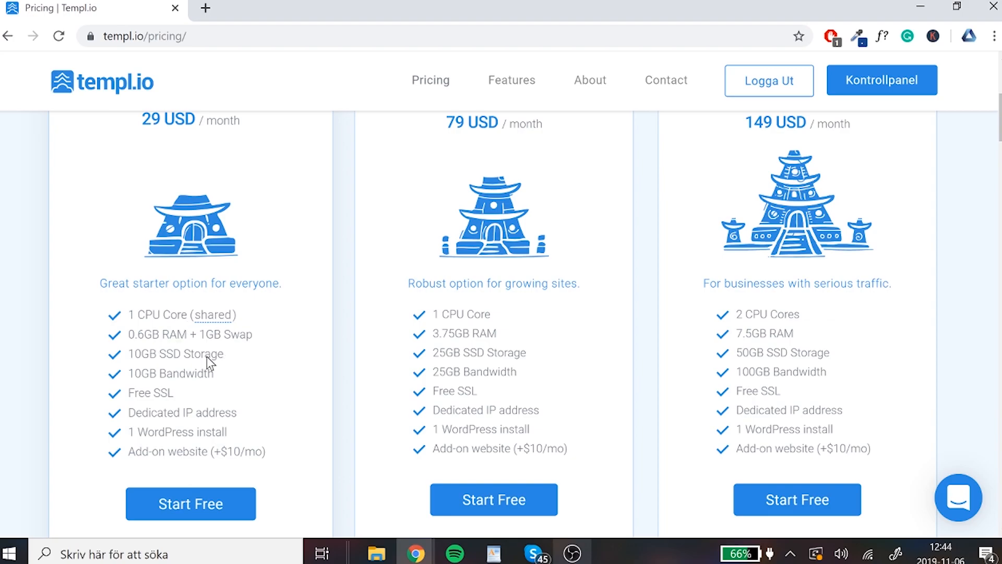
{"action": "scroll", "scroll_direction": "up", "scroll_amount": 3}
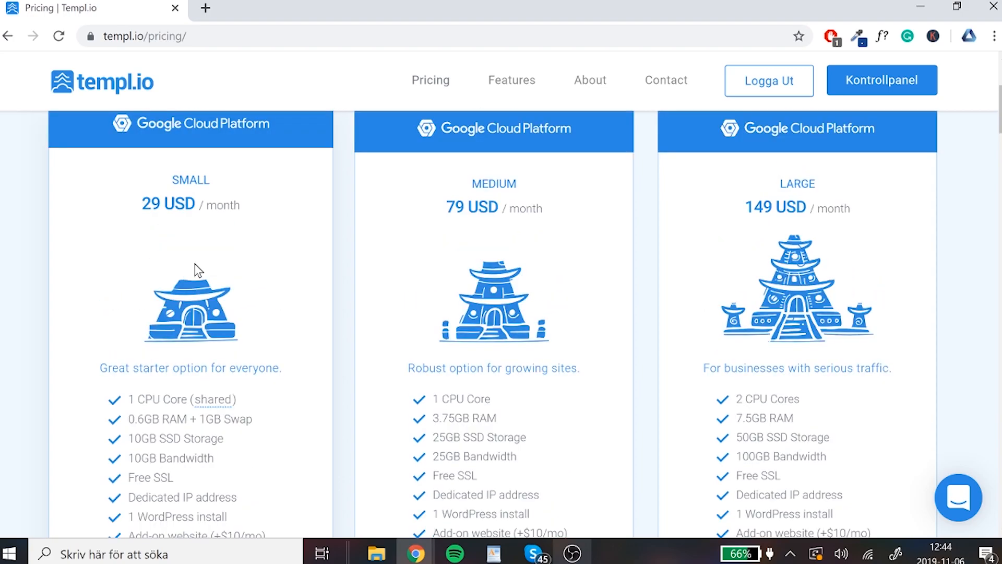
{"action": "scroll", "scroll_direction": "down", "scroll_amount": 3}
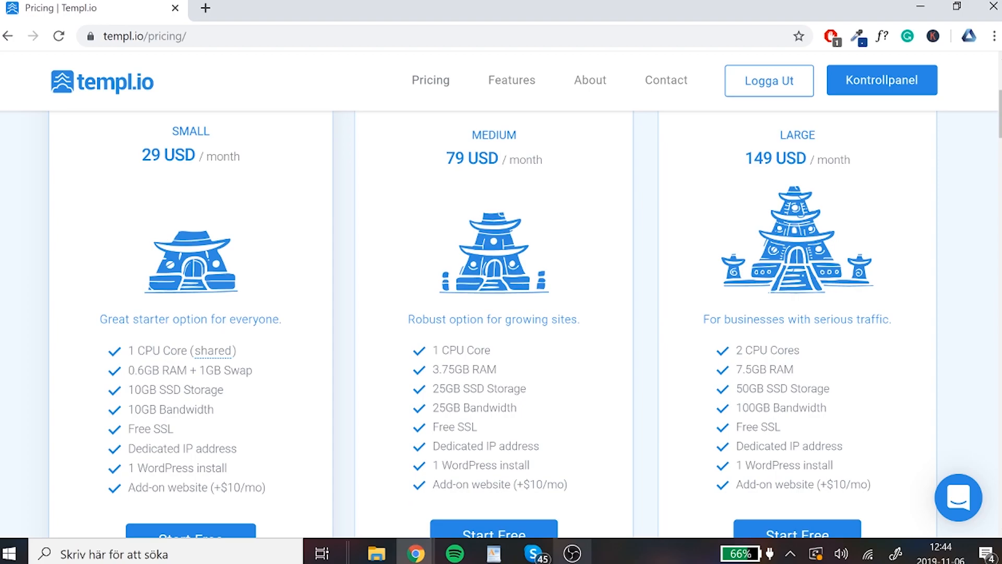
{"action": "mouse_move", "coordinate": [235, 338]}
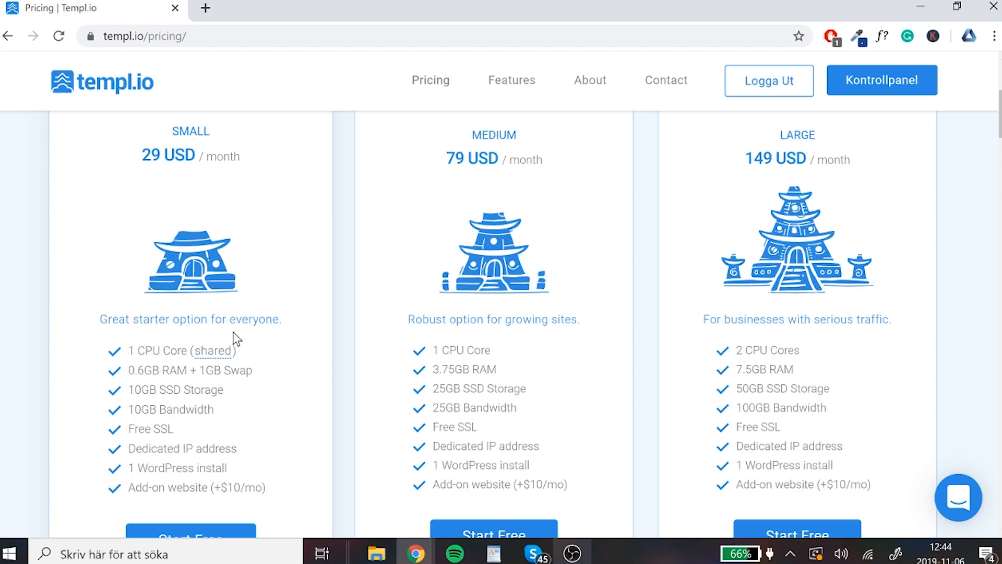
{"action": "mouse_move", "coordinate": [274, 283]}
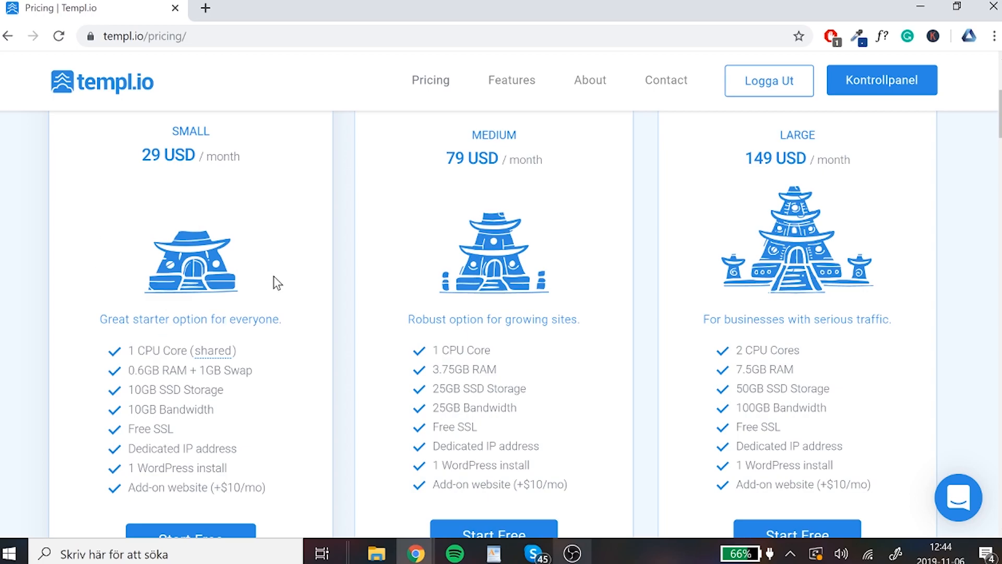
{"action": "mouse_move", "coordinate": [264, 300]}
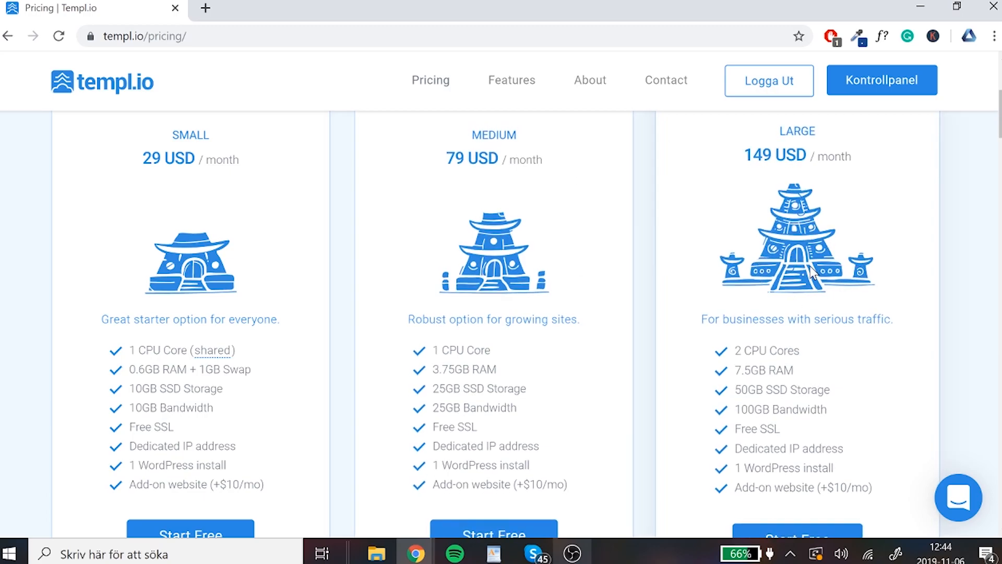
{"action": "mouse_move", "coordinate": [758, 505]}
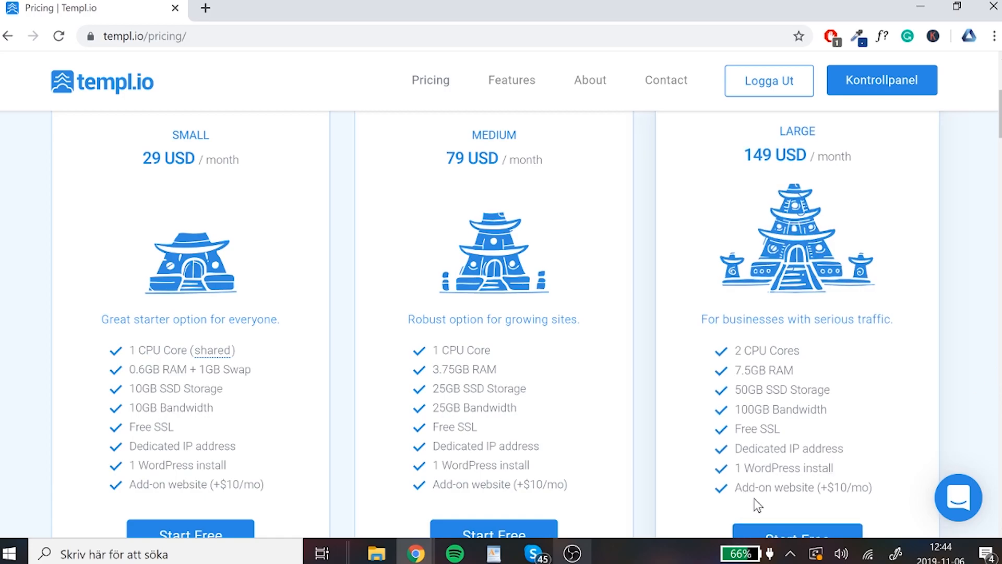
{"action": "mouse_move", "coordinate": [757, 505]}
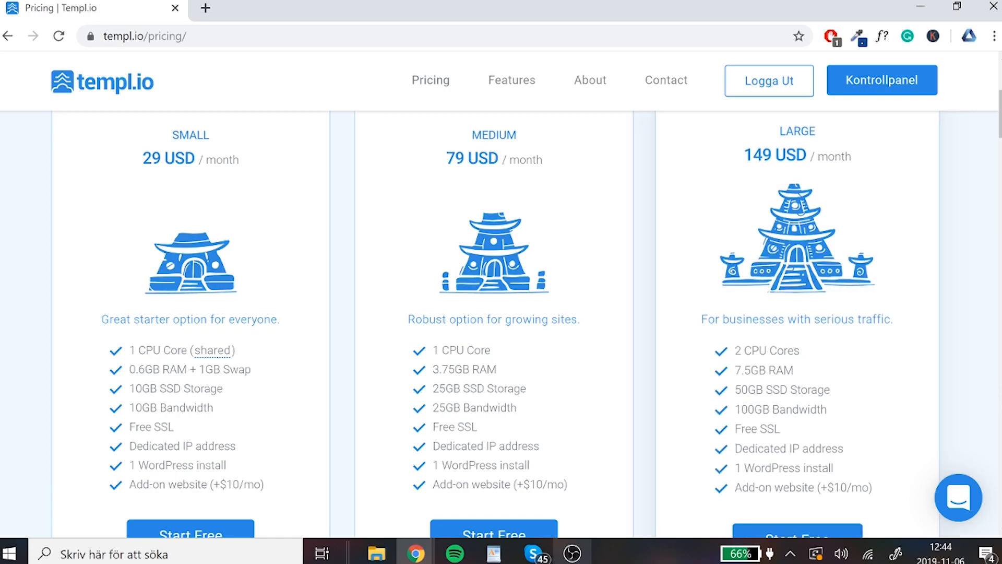
{"action": "mouse_move", "coordinate": [895, 422]}
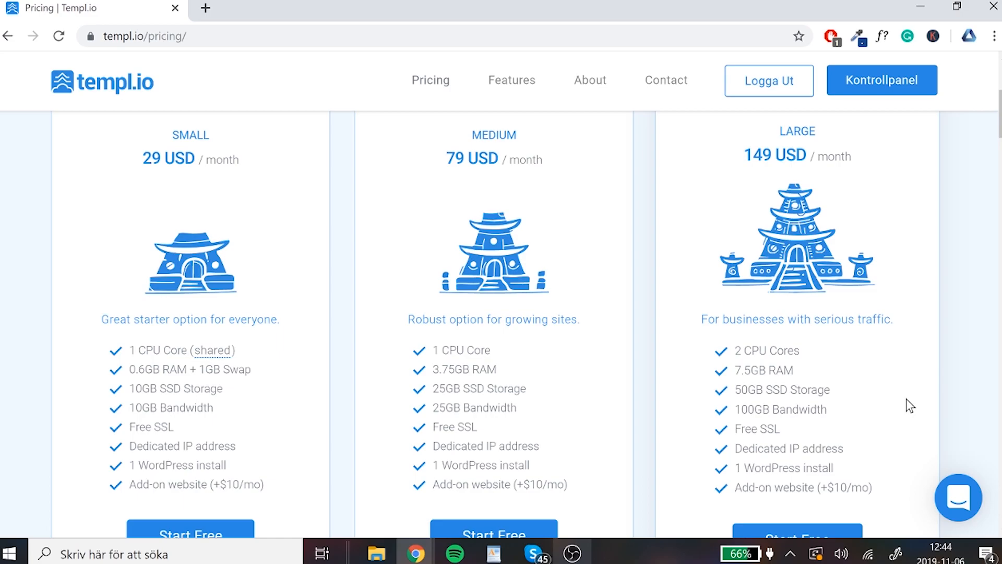
{"action": "mouse_move", "coordinate": [808, 238]}
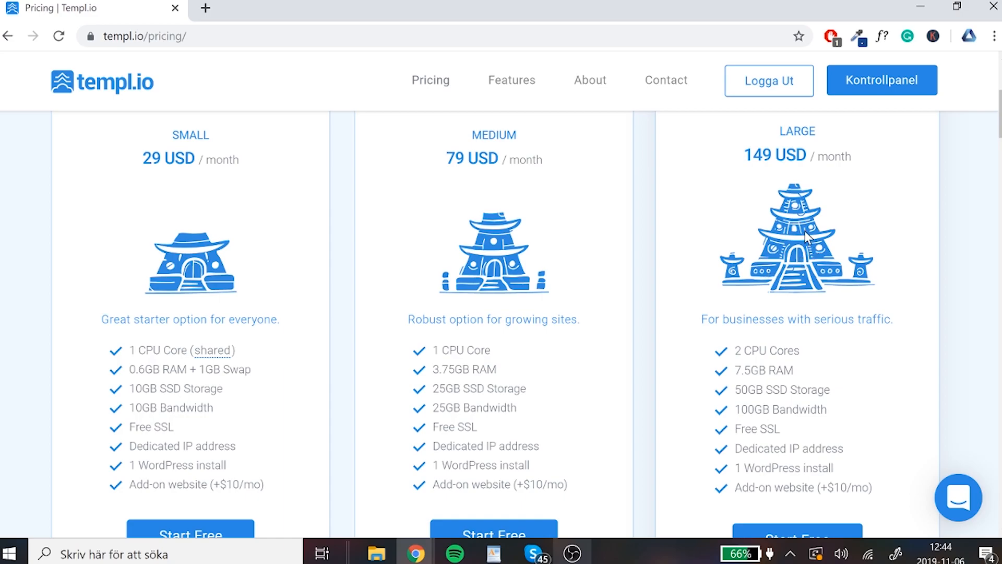
{"action": "mouse_move", "coordinate": [807, 238]}
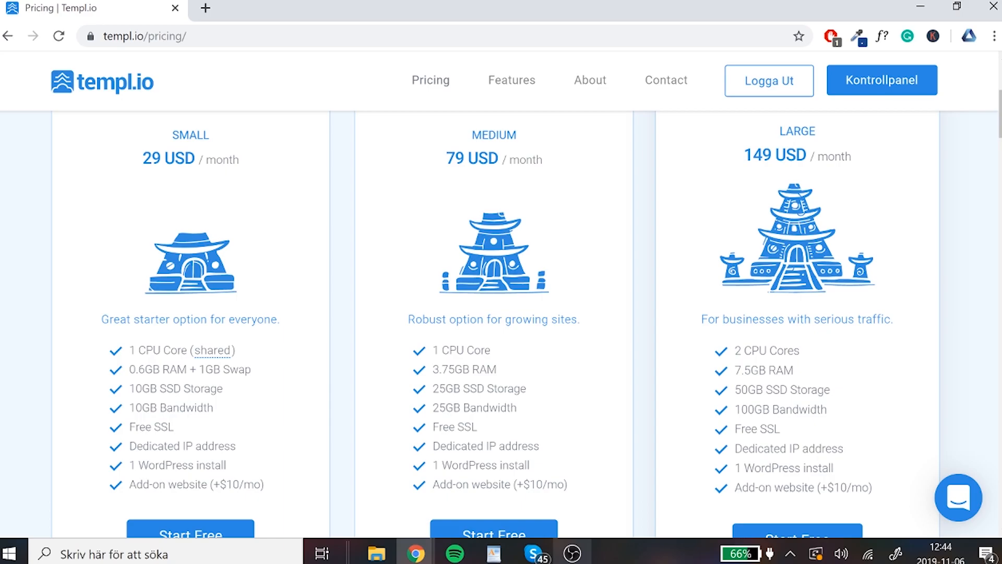
{"action": "scroll", "scroll_direction": "down", "scroll_amount": 3}
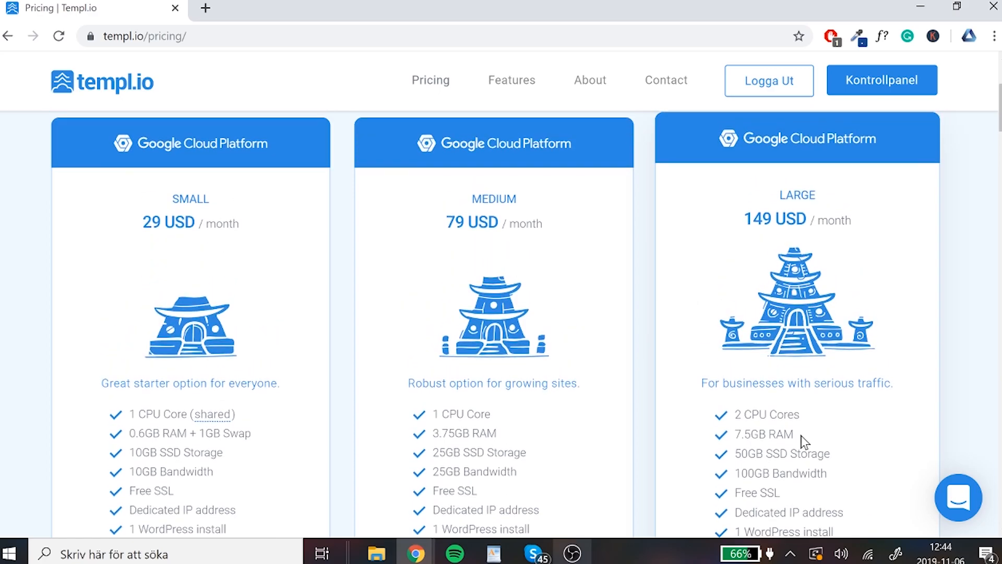
{"action": "scroll", "scroll_direction": "down", "scroll_amount": 3}
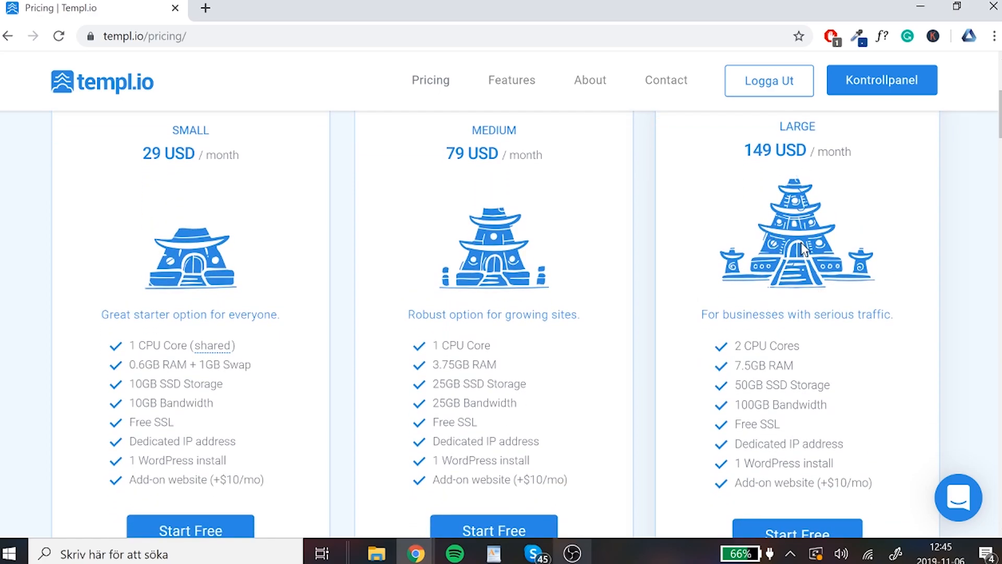
{"action": "mouse_move", "coordinate": [804, 296]}
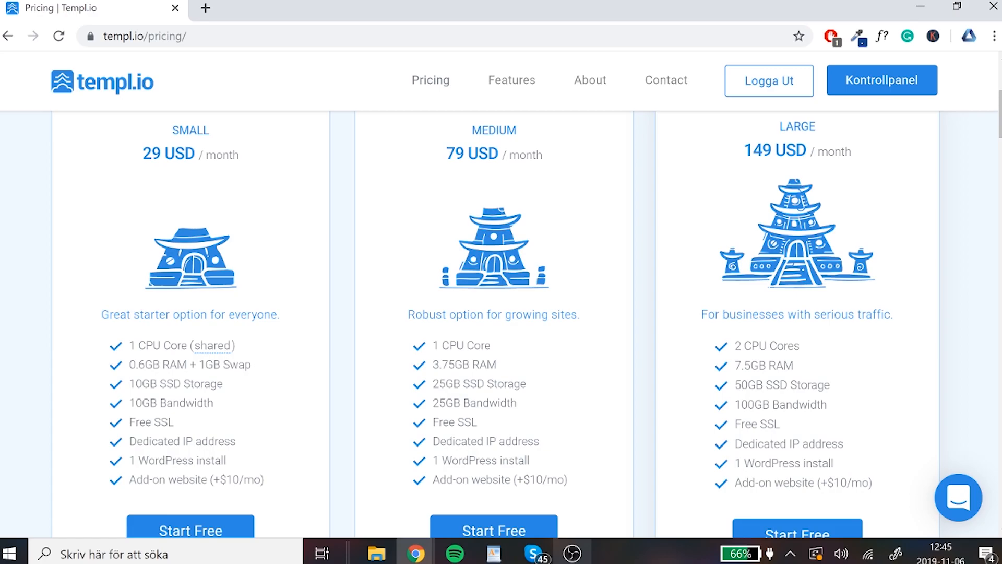
{"action": "mouse_move", "coordinate": [642, 291]}
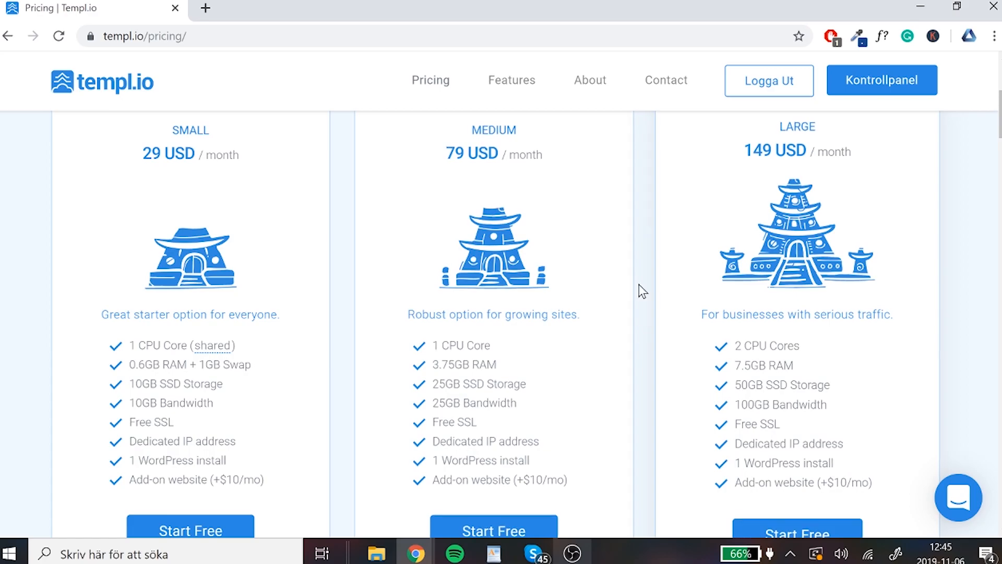
{"action": "scroll", "scroll_direction": "down", "scroll_amount": 3}
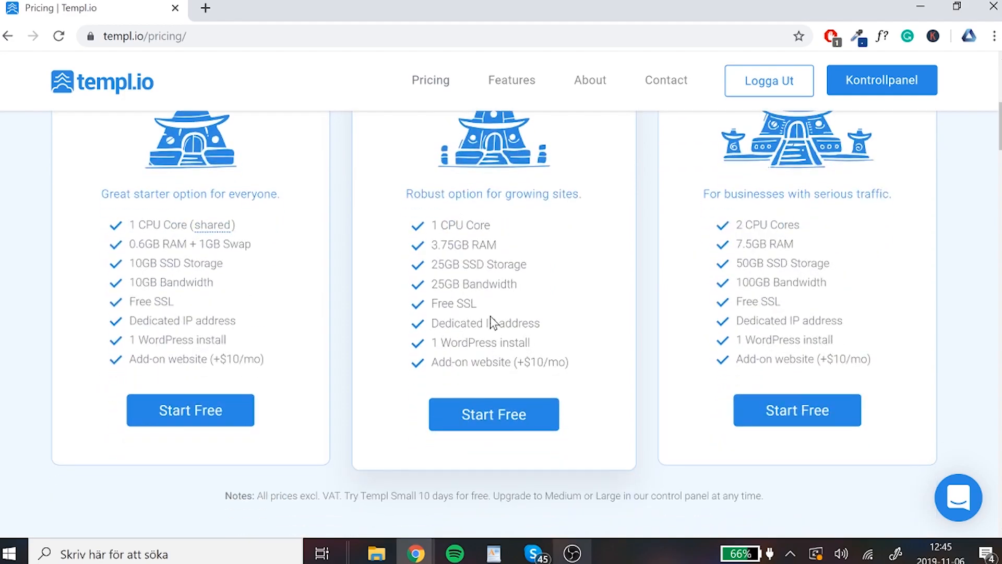
{"action": "scroll", "scroll_direction": "up", "scroll_amount": 3}
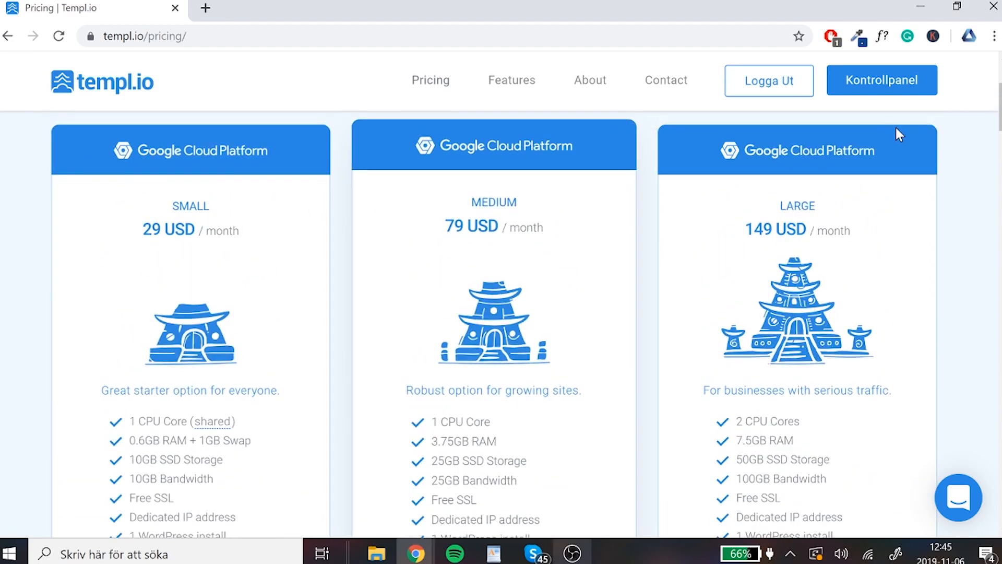
Go to Kontrollpanel to see the website list with Eriksson Media Test.
{"action": "left_click", "coordinate": [882, 81]}
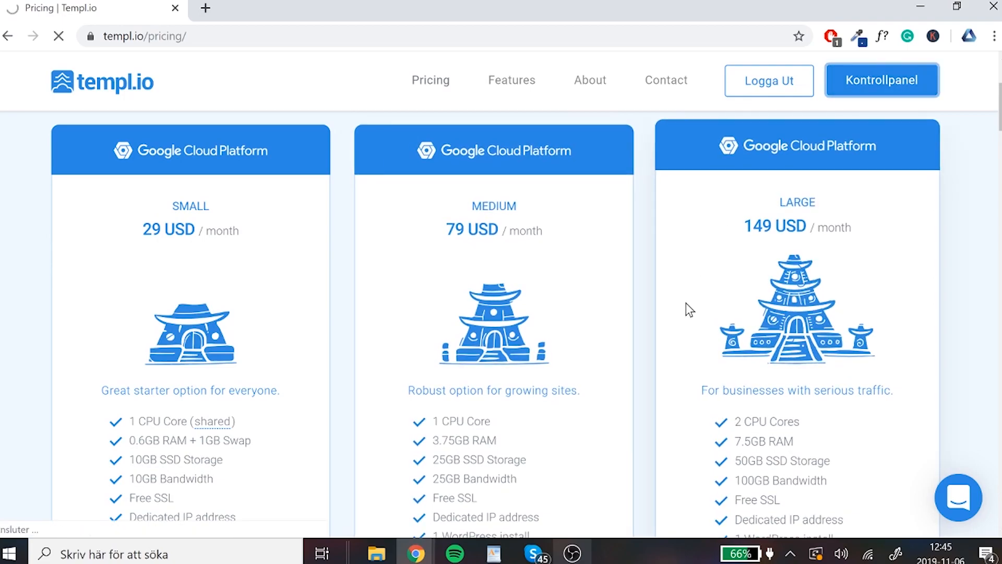
{"action": "left_click", "coordinate": [881, 80]}
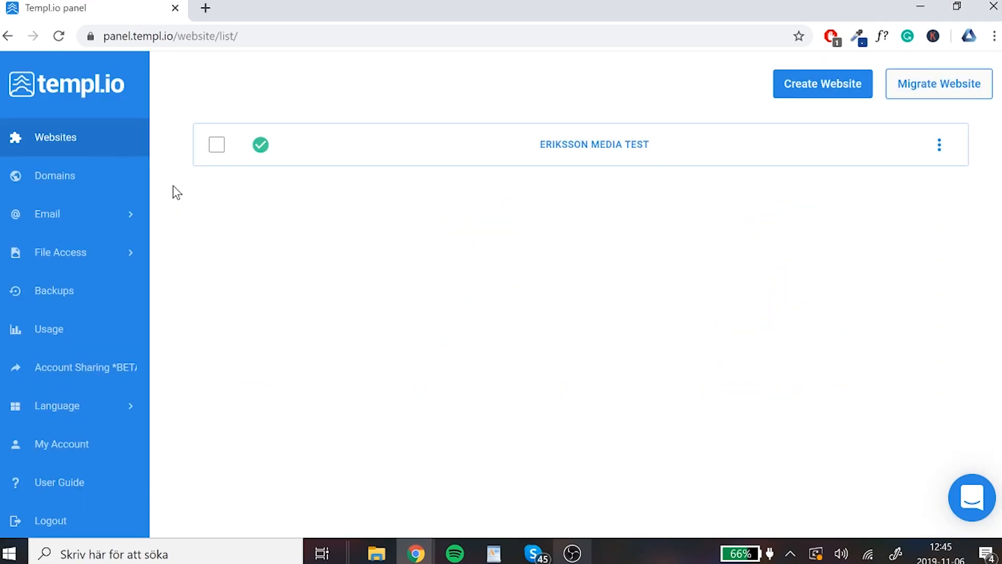
{"action": "mouse_move", "coordinate": [589, 132]}
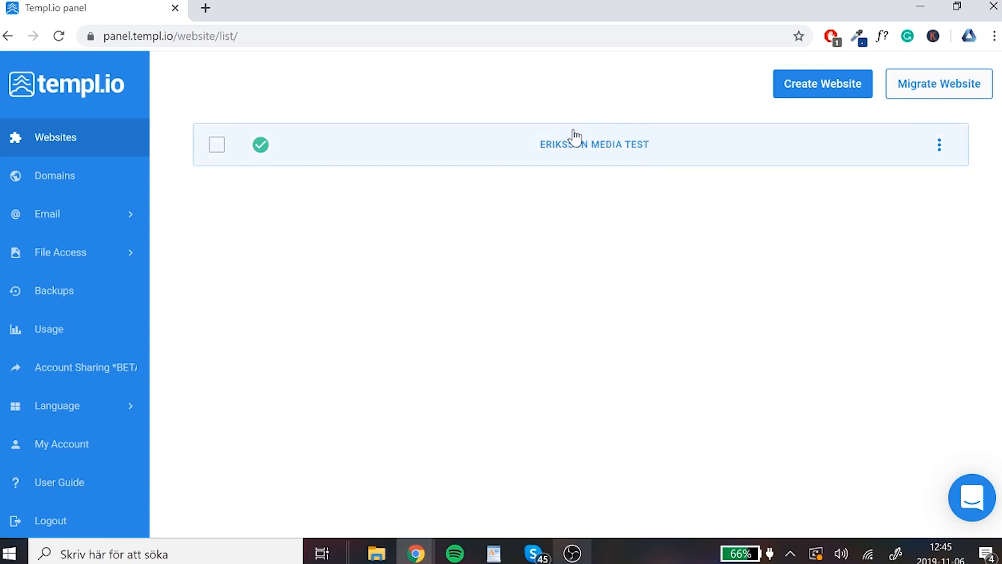
{"action": "mouse_move", "coordinate": [648, 165]}
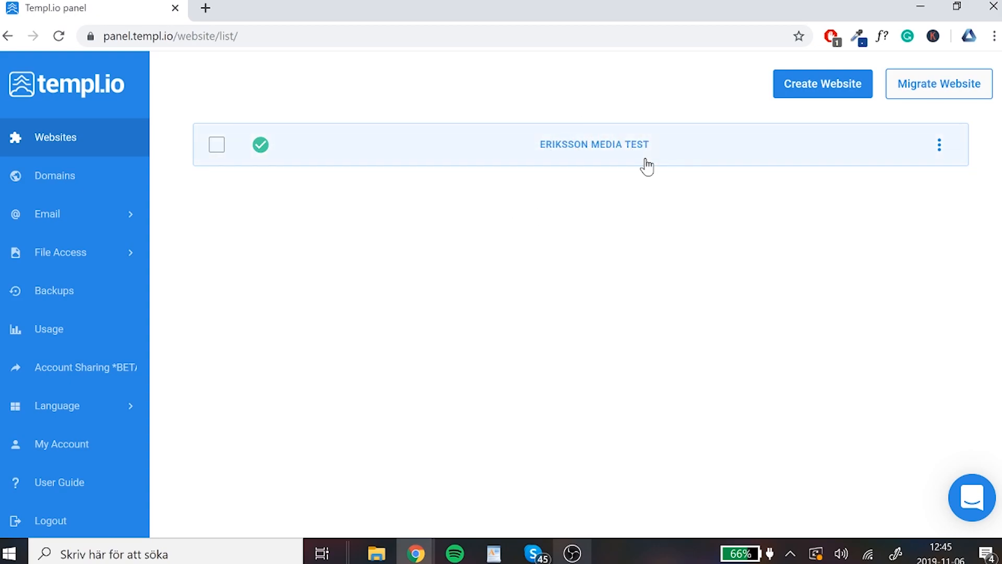
{"action": "mouse_move", "coordinate": [632, 252]}
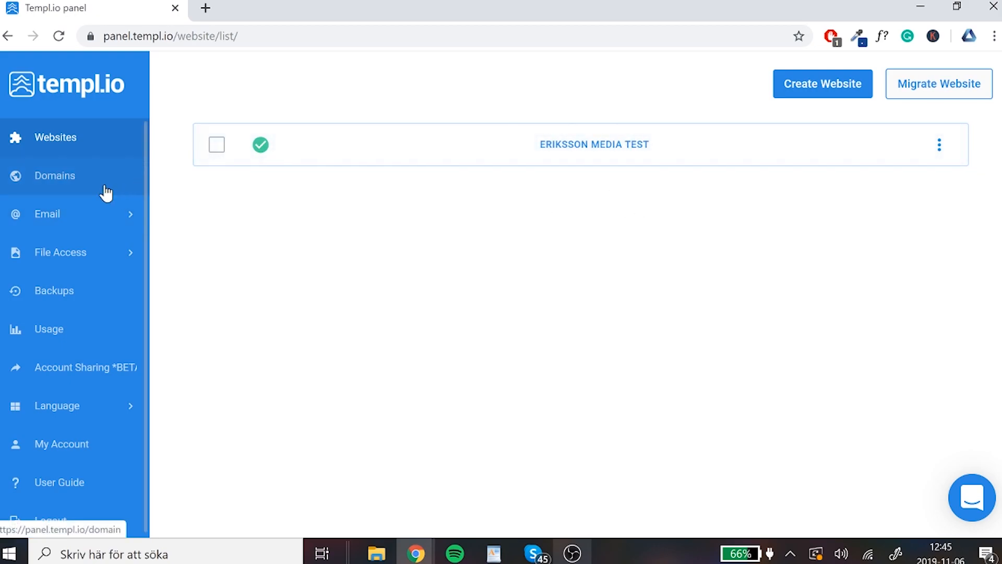
{"action": "mouse_move", "coordinate": [50, 249]}
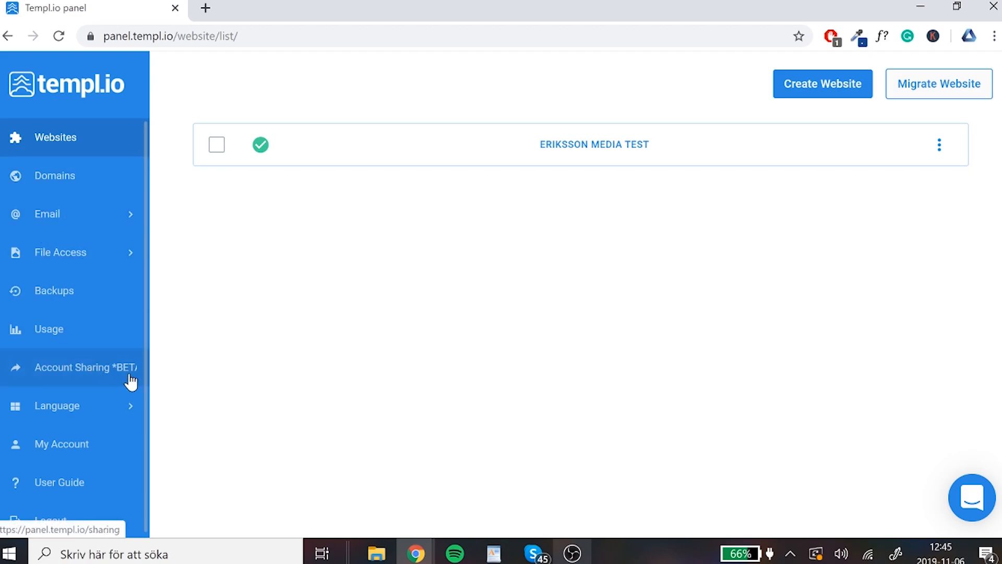
{"action": "mouse_move", "coordinate": [87, 356]}
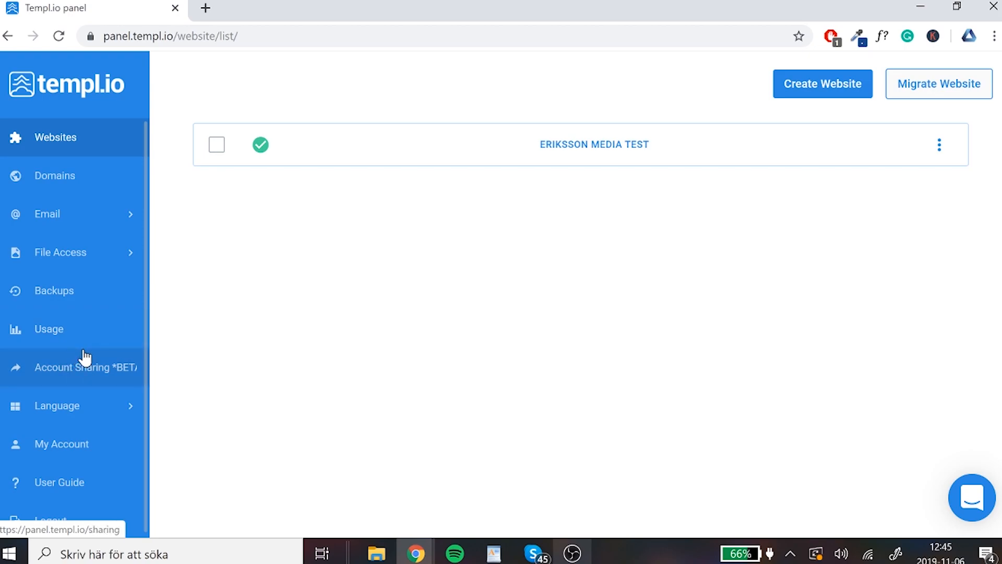
{"action": "mouse_move", "coordinate": [113, 383]}
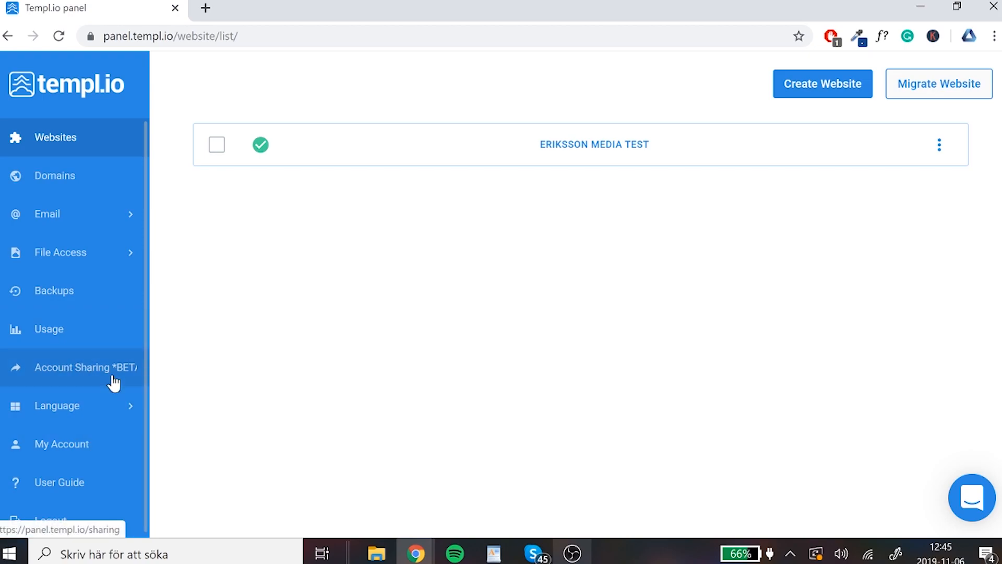
Show the Account Sharing (BETA) page with no shared users yet.
{"action": "left_click", "coordinate": [83, 367]}
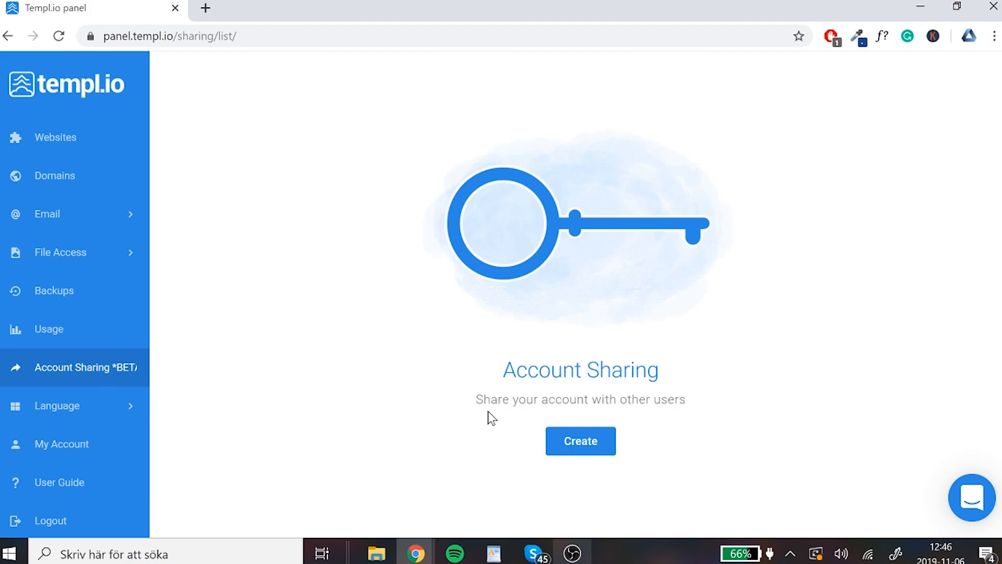
{"action": "mouse_move", "coordinate": [470, 446]}
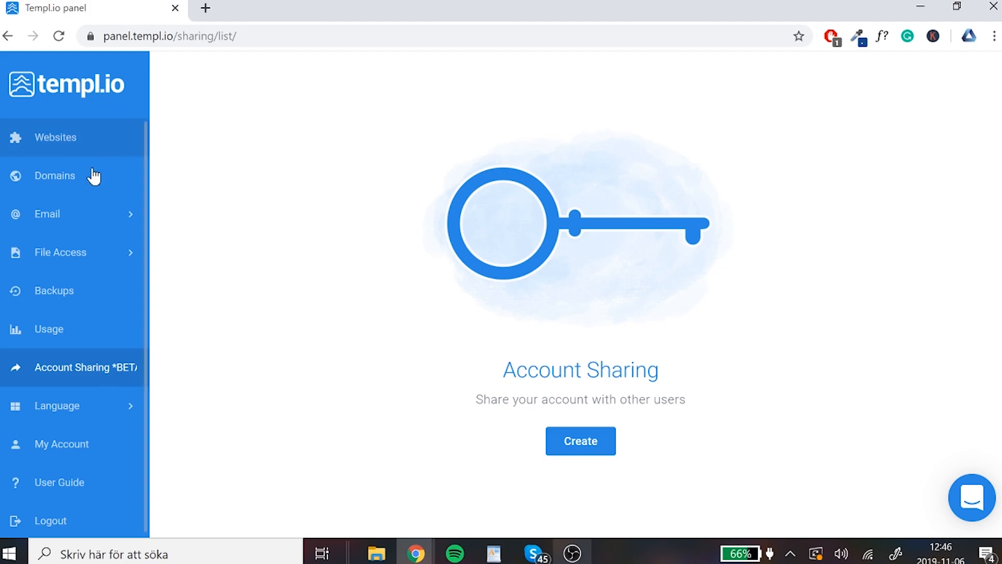
{"action": "mouse_move", "coordinate": [305, 324]}
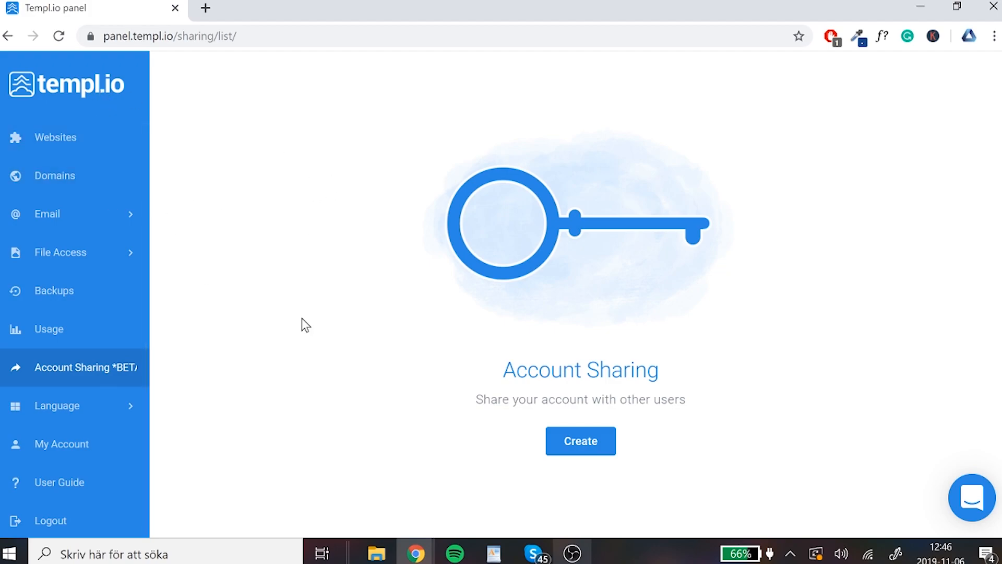